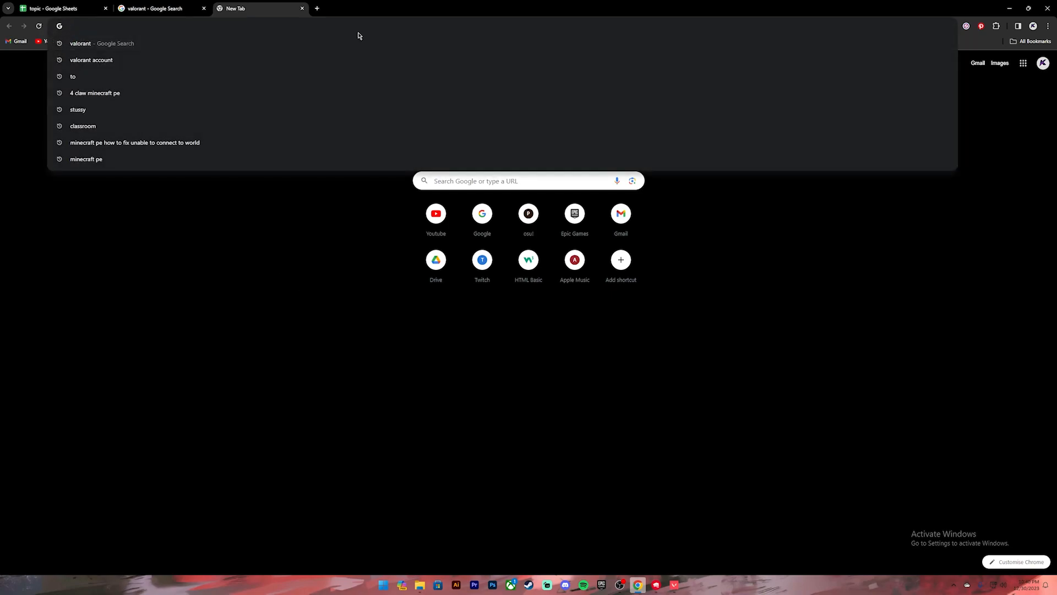
Step: Search Google for 'valorant account' from a new tab's address bar
{"action": "left_click", "coordinate": [91, 59]}
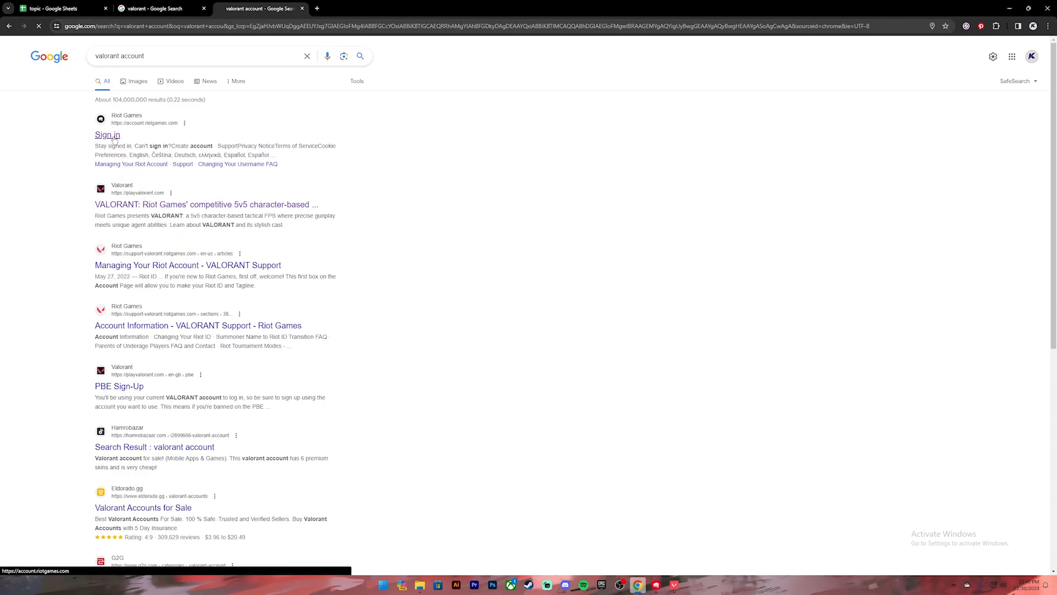
Step: Go to the account.riotgames.com sign-in result and select the Game Name field
{"action": "left_click", "coordinate": [107, 134]}
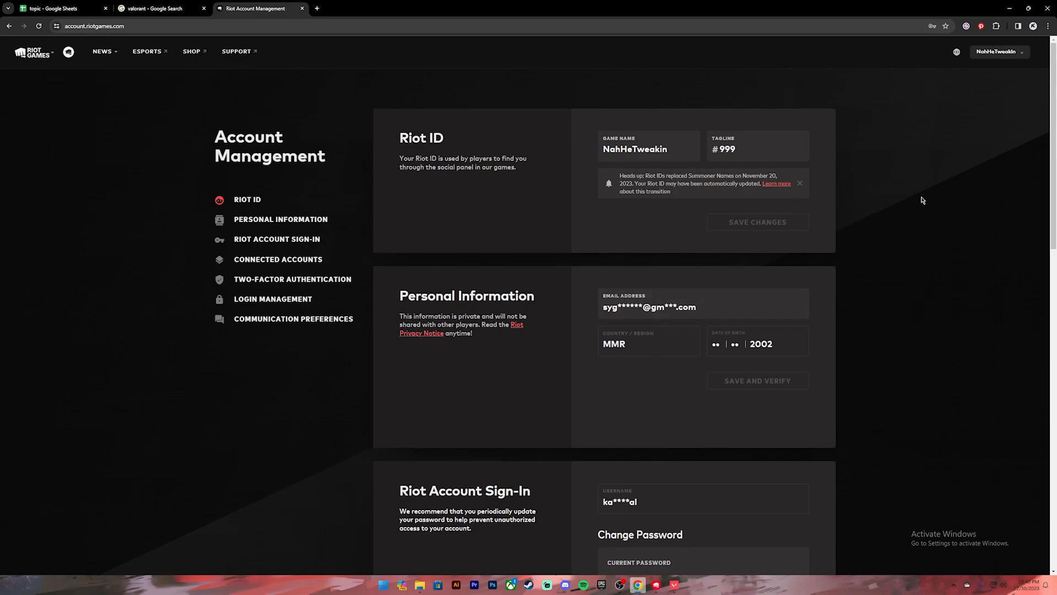
{"action": "mouse_move", "coordinate": [902, 350]}
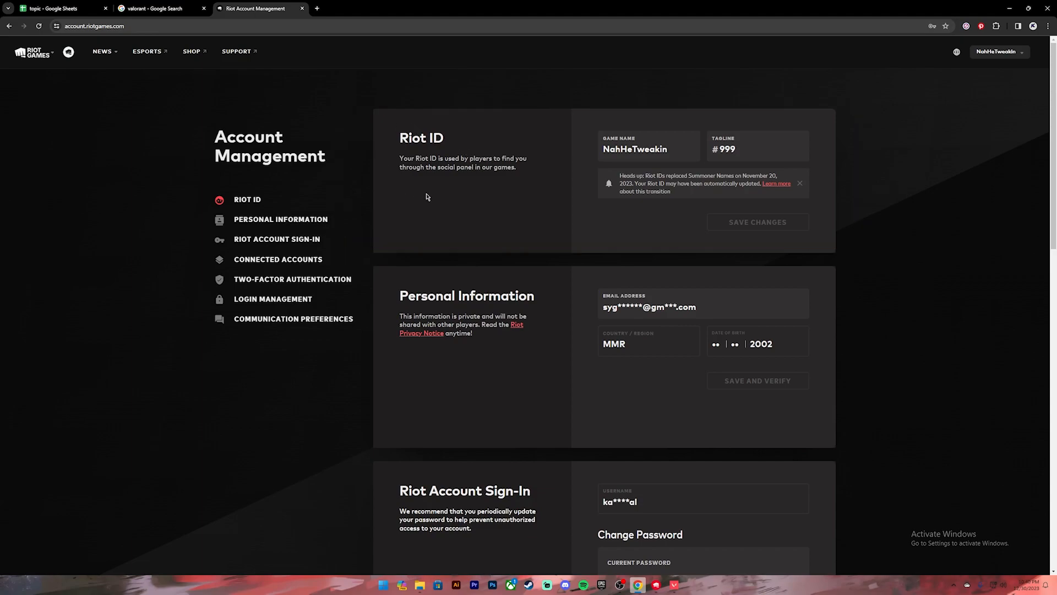
{"action": "left_click", "coordinate": [648, 149]}
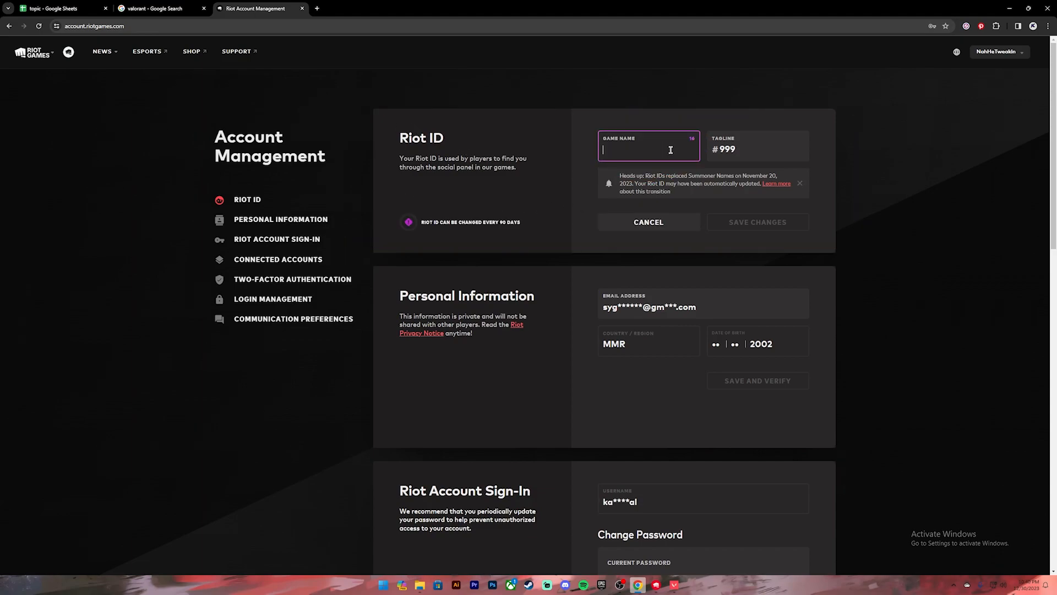
Step: Enter 'Karls' as the new Riot ID game name
{"action": "type", "text": "Karls"}
{"action": "left_click", "coordinate": [758, 146]}
{"action": "type", "text": "666"}
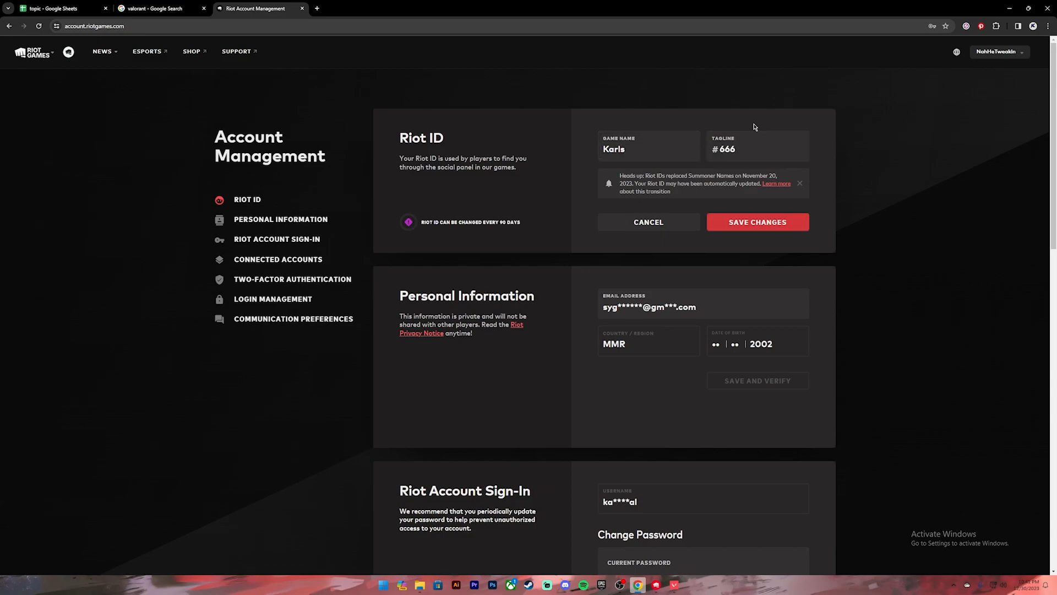
{"action": "mouse_move", "coordinate": [757, 228]}
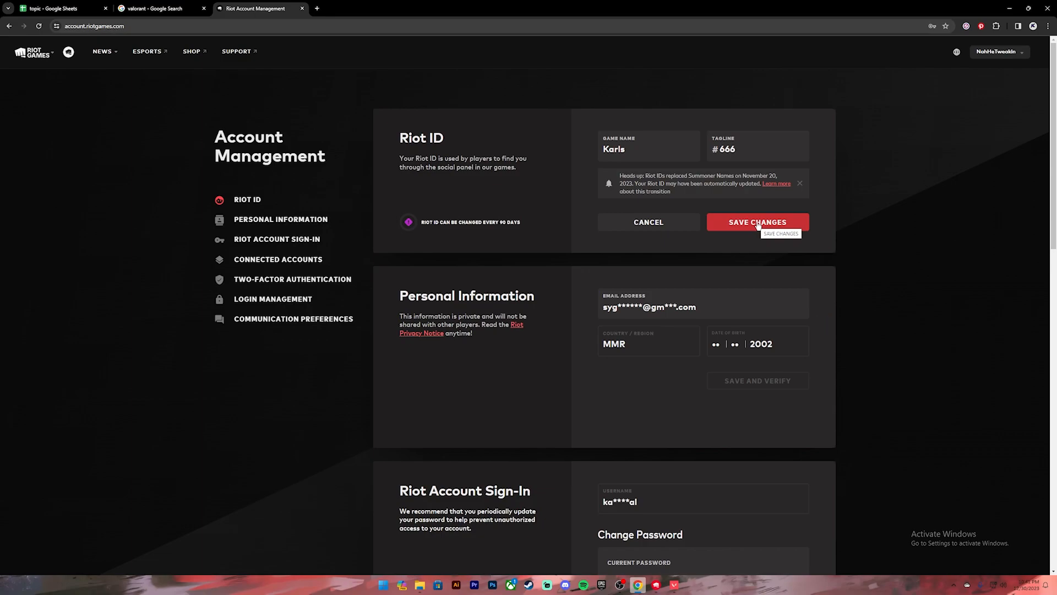
{"action": "mouse_move", "coordinate": [765, 229]}
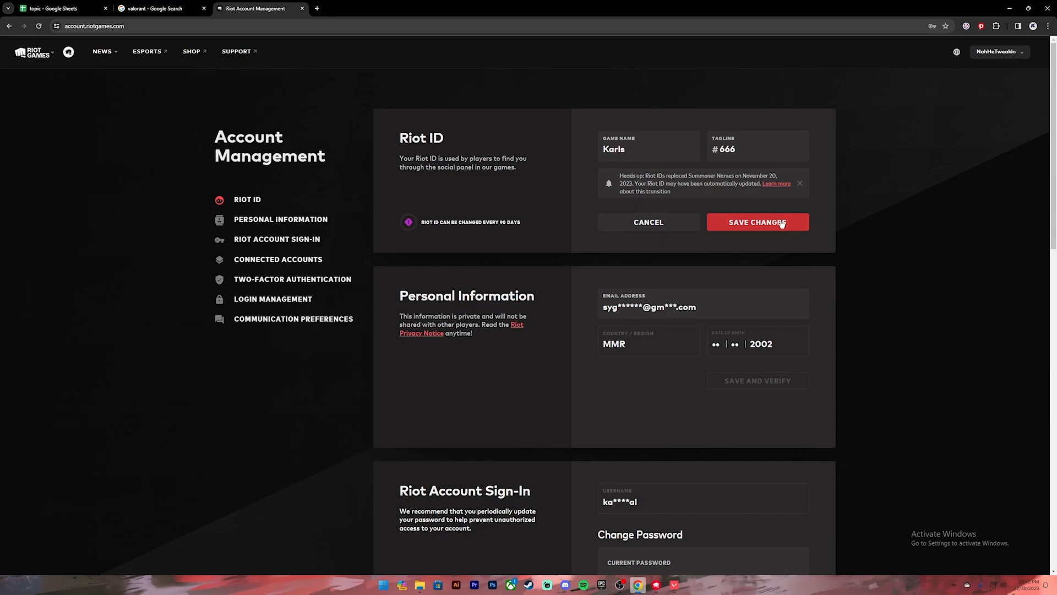
{"action": "mouse_move", "coordinate": [774, 242]}
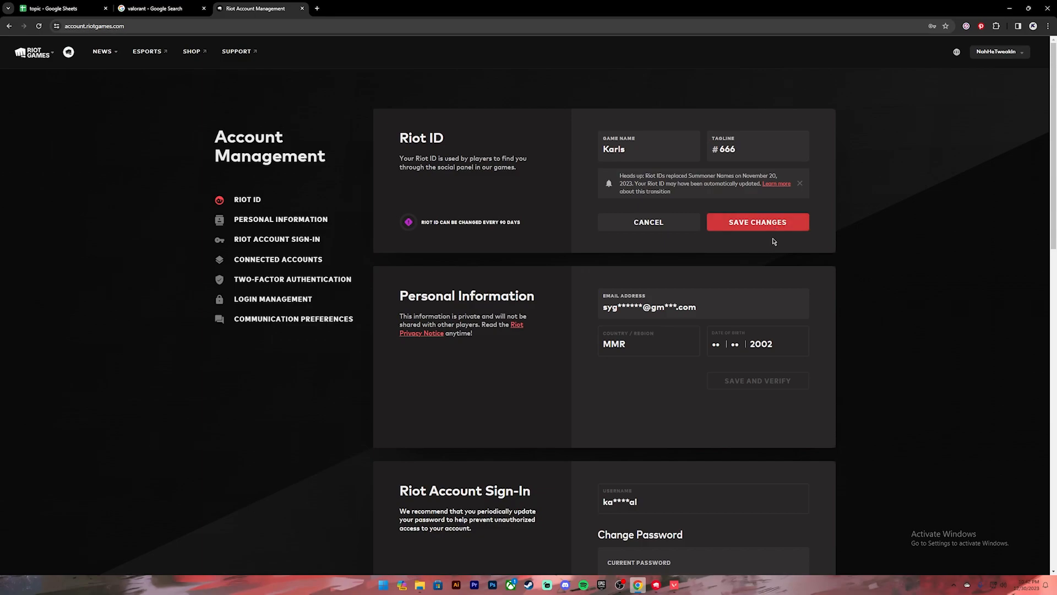
Step: Save the new Riot ID Karls #666, locking it for 90 days
{"action": "left_click", "coordinate": [756, 222]}
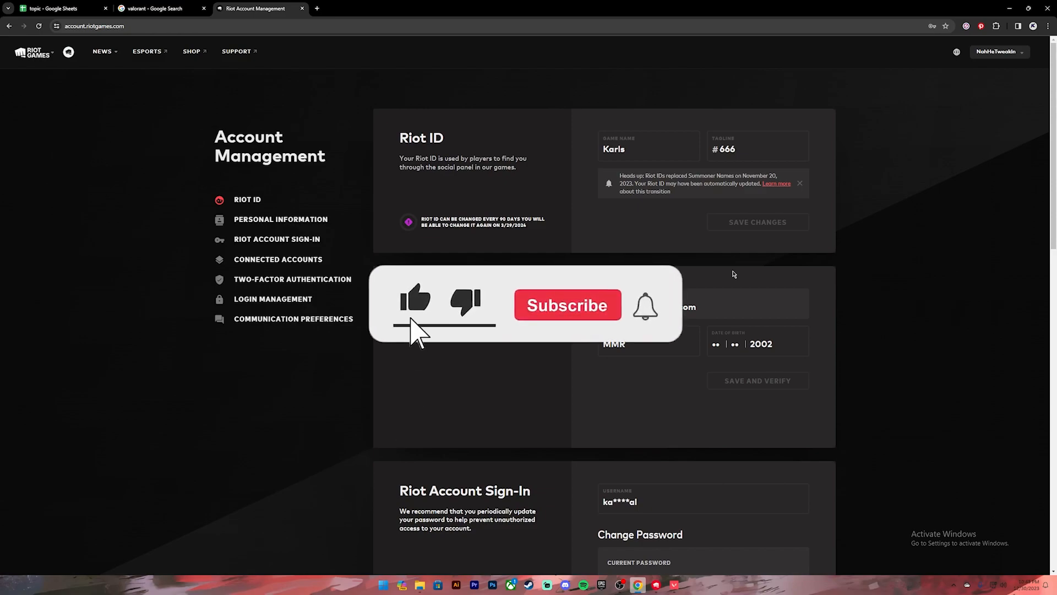
{"action": "left_click", "coordinate": [567, 305]}
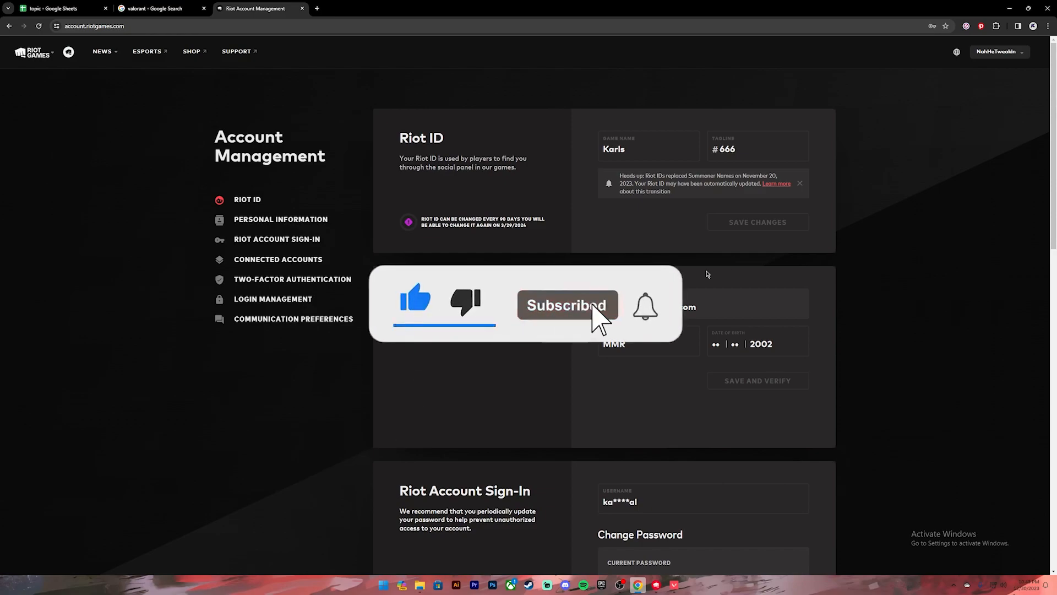